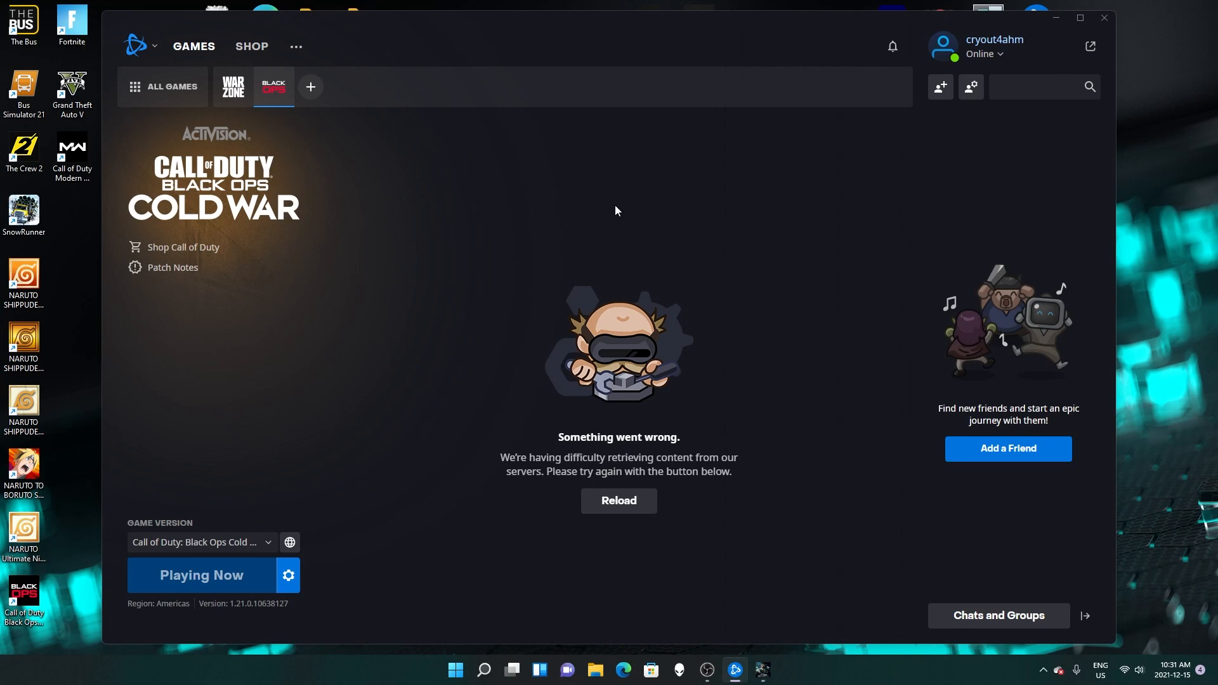
pyautogui.moveTo(761, 670)
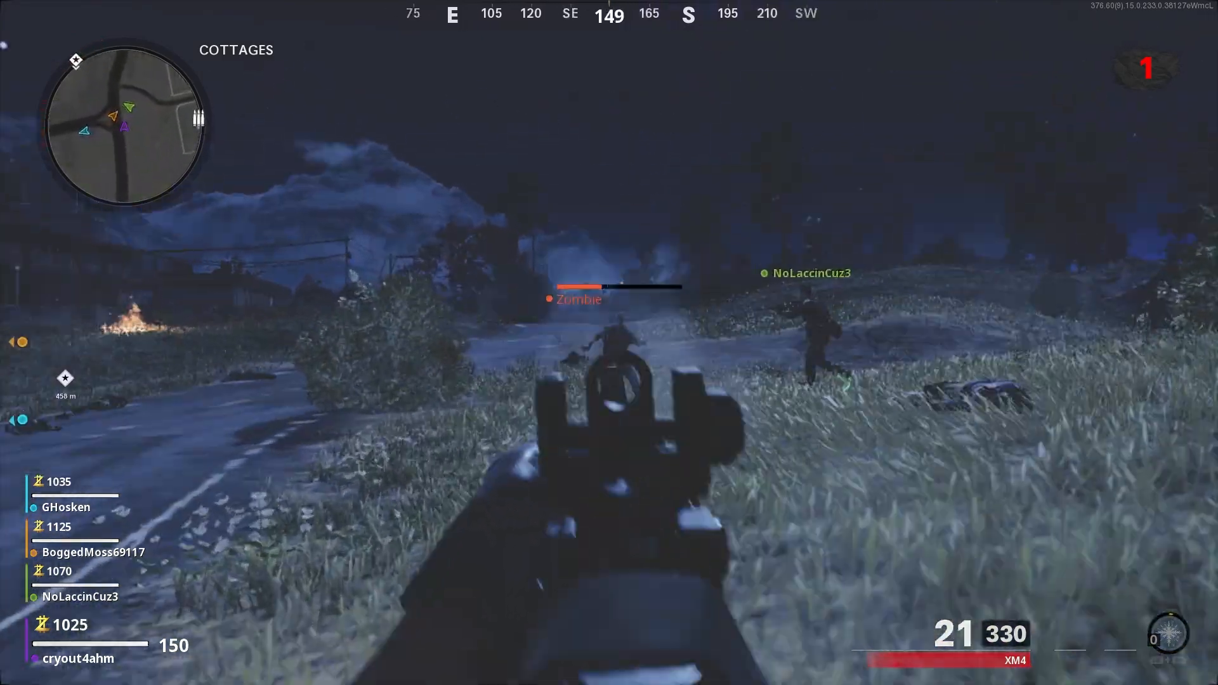
pyautogui.click(609, 342)
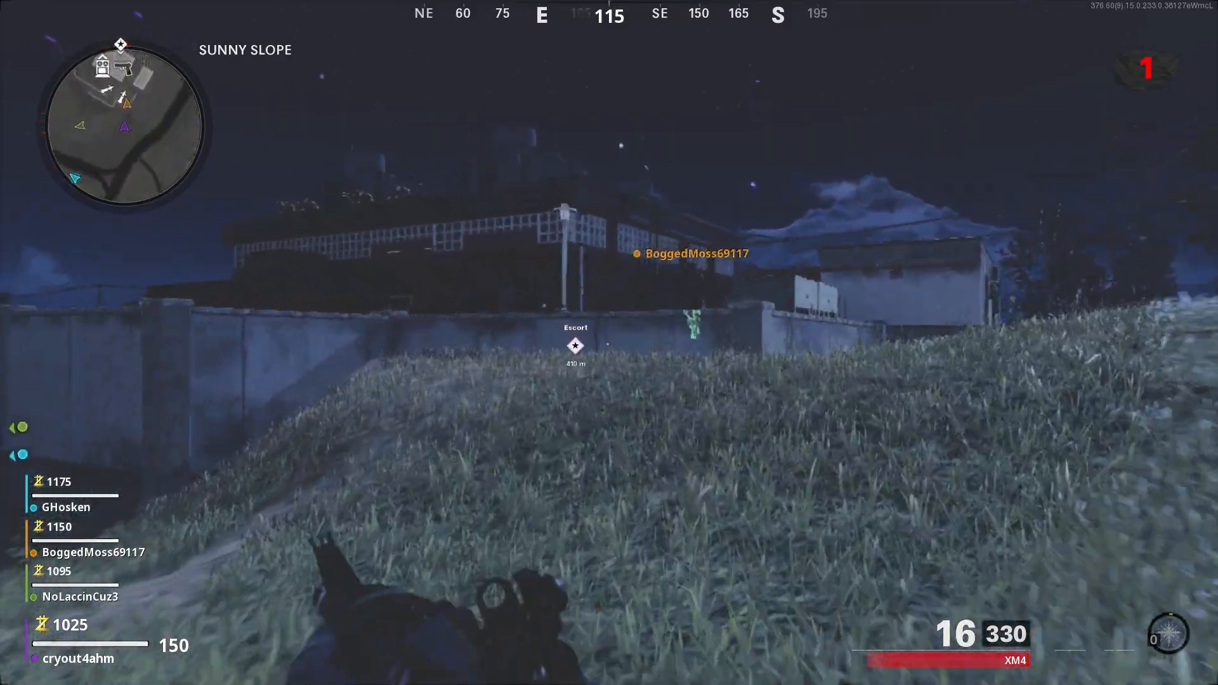
pyautogui.moveTo(609, 343)
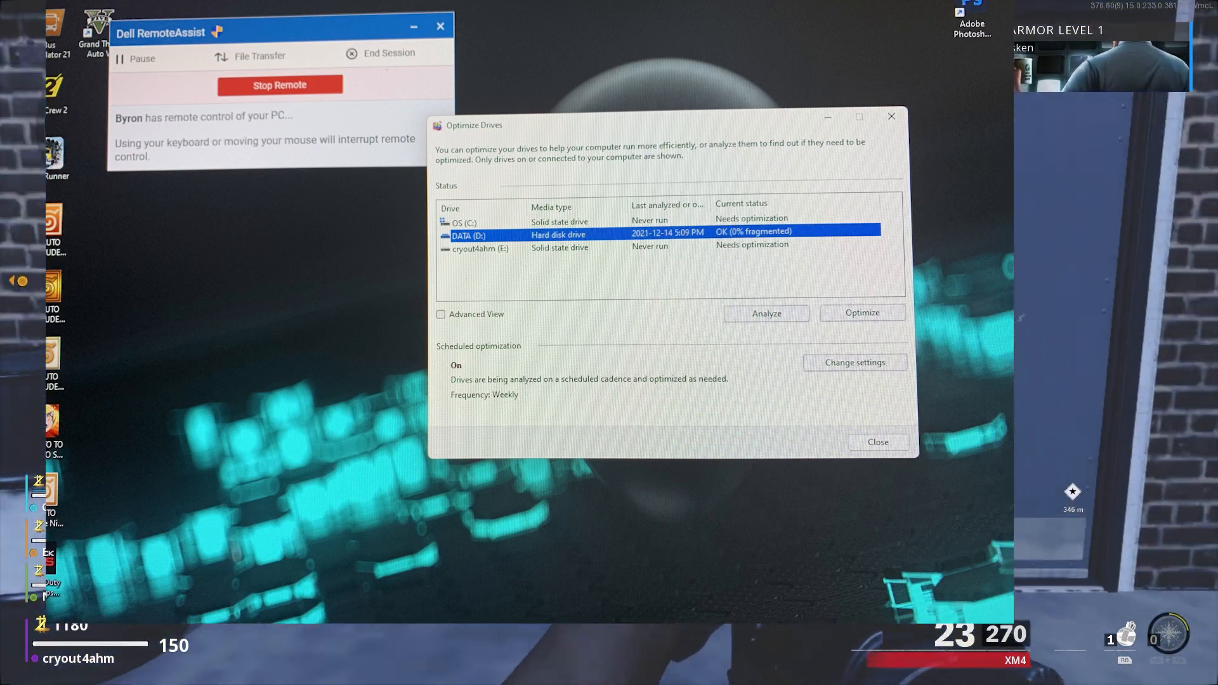
pyautogui.click(879, 442)
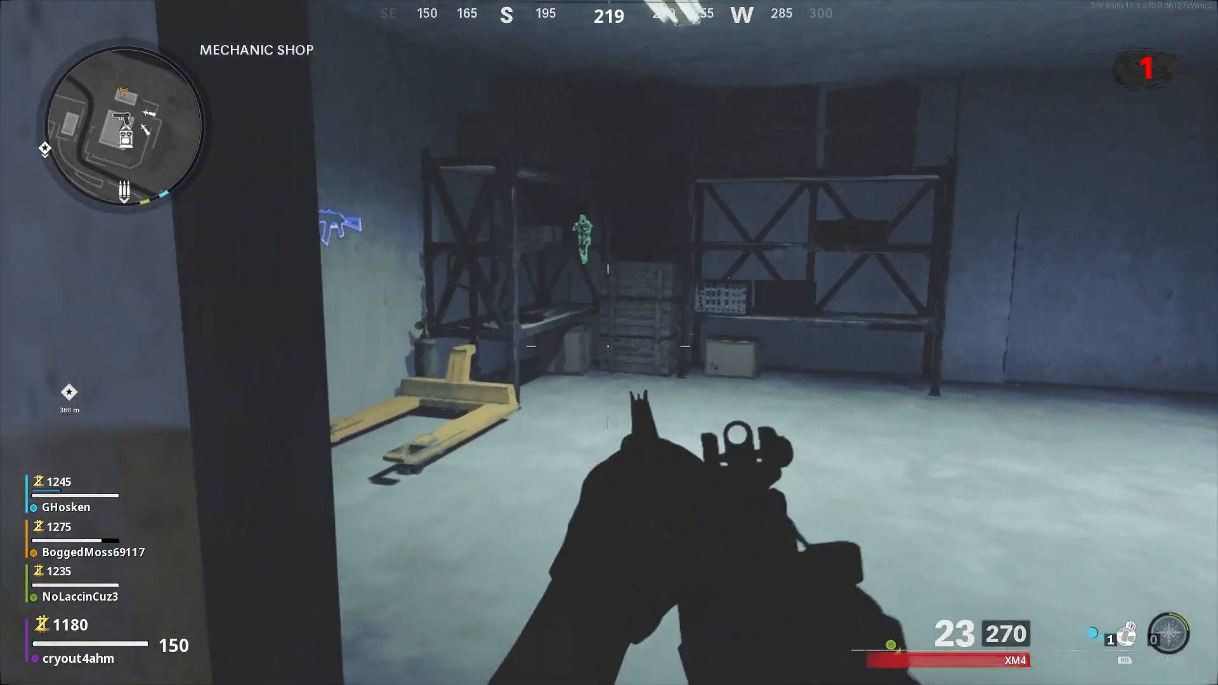
pyautogui.moveTo(609, 343)
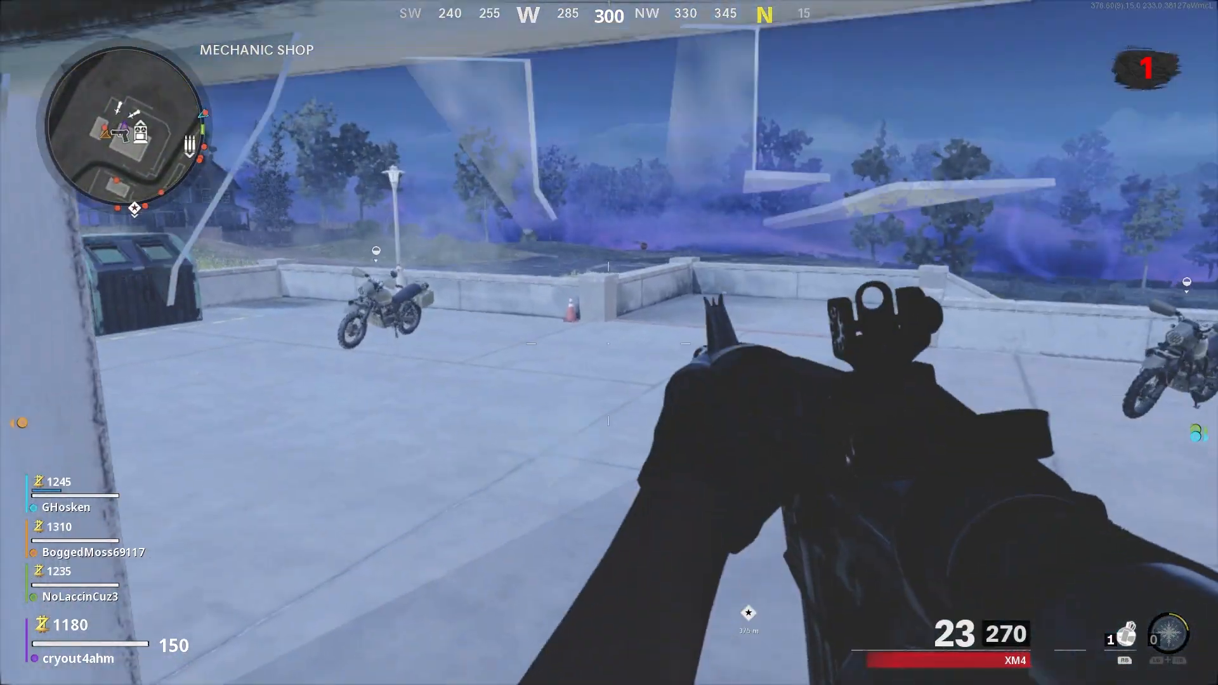